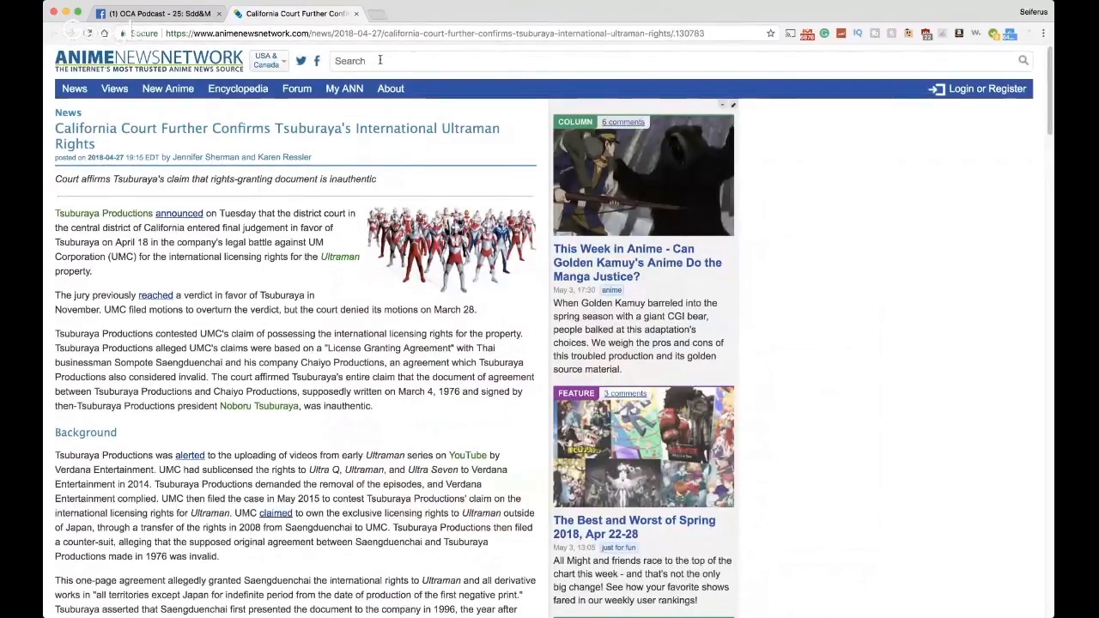
pyautogui.moveTo(360, 192)
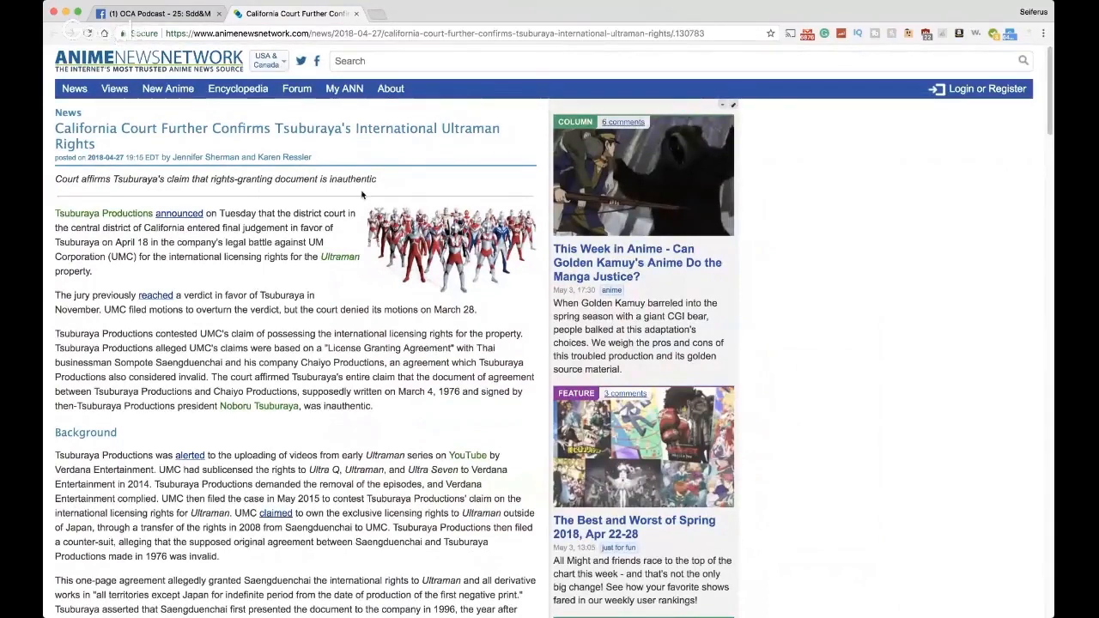
# Scroll down the article to the Background section on UMC's claim and the 1976 agreement
pyautogui.scroll(-3)
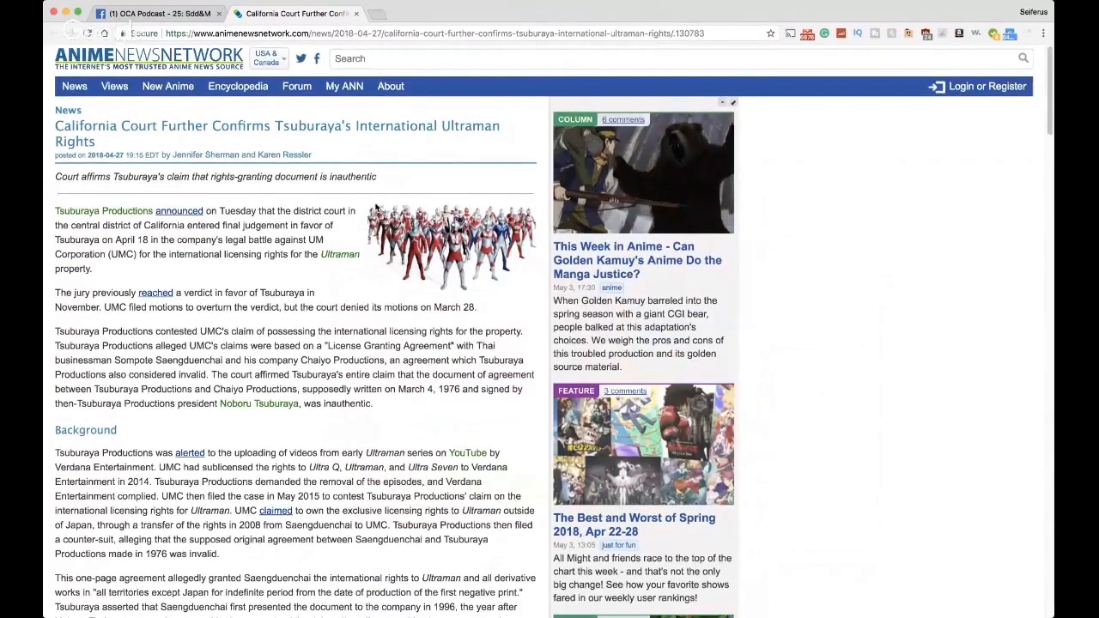
pyautogui.scroll(-3)
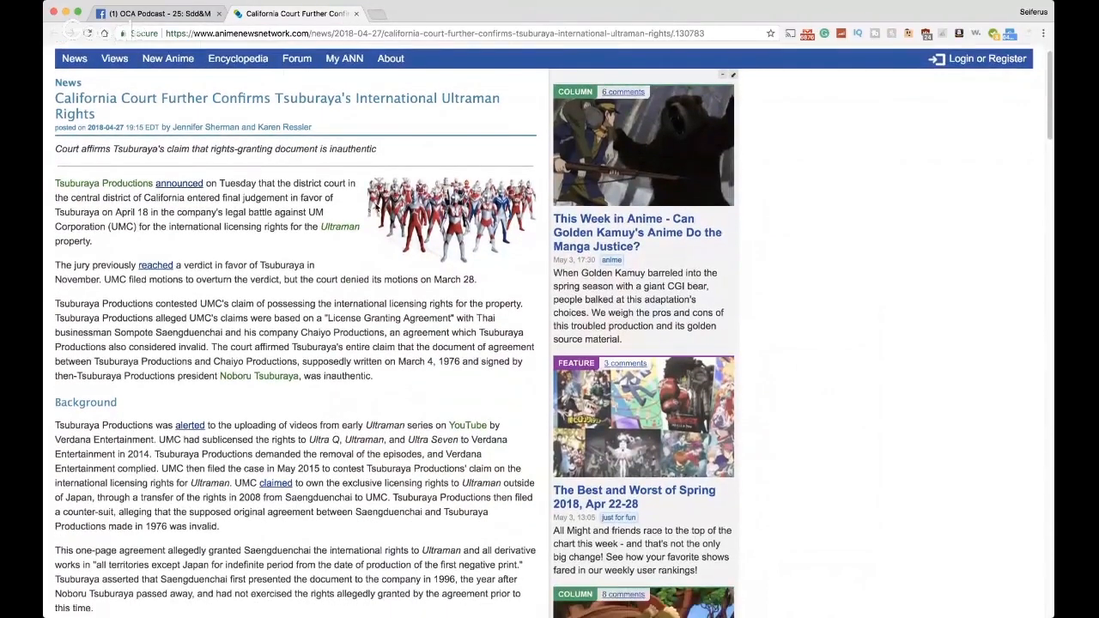
pyautogui.scroll(-3)
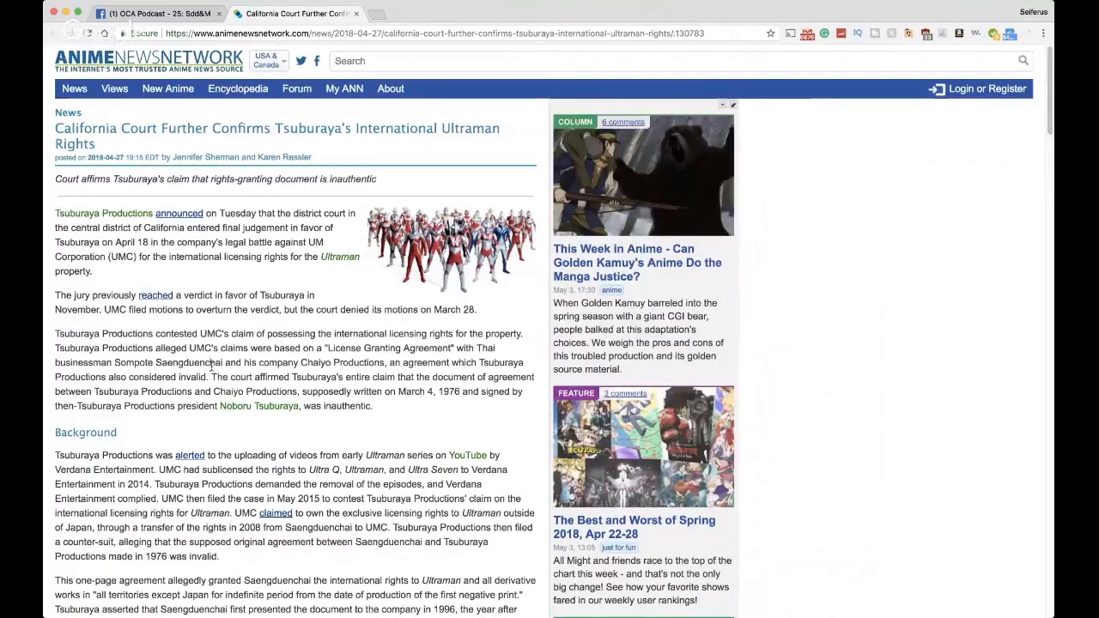
pyautogui.moveTo(227, 368)
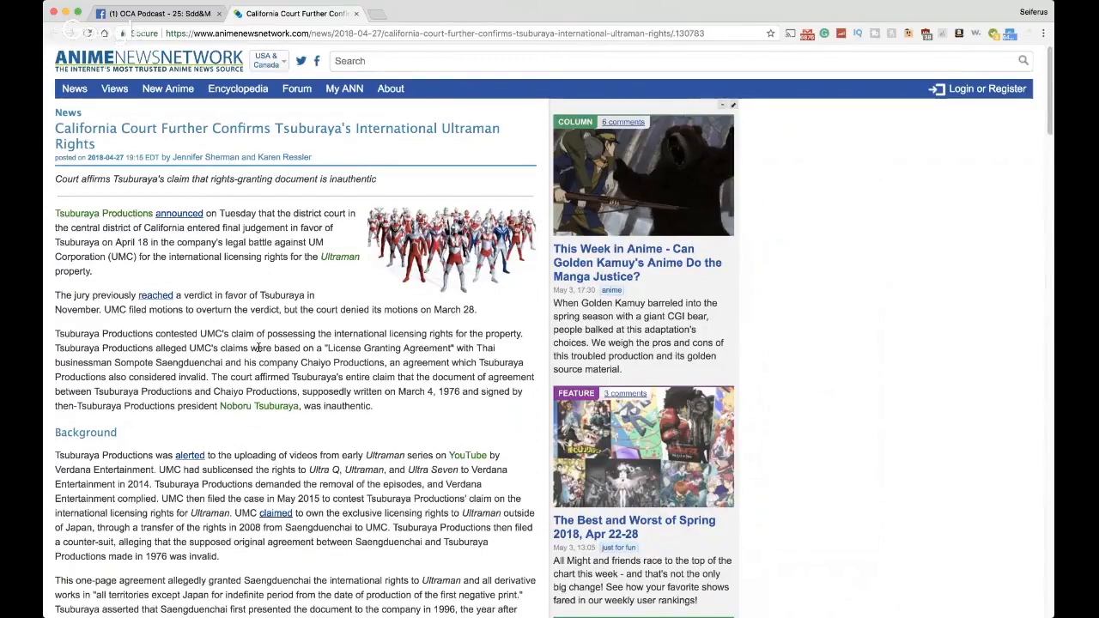
pyautogui.moveTo(155, 474)
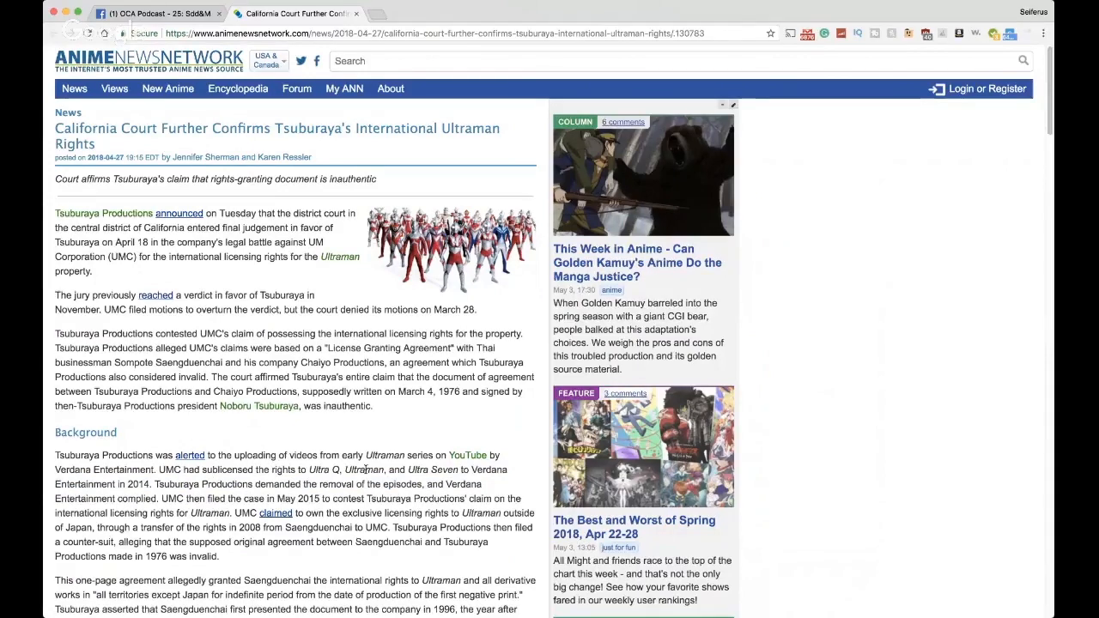
pyautogui.moveTo(70, 470)
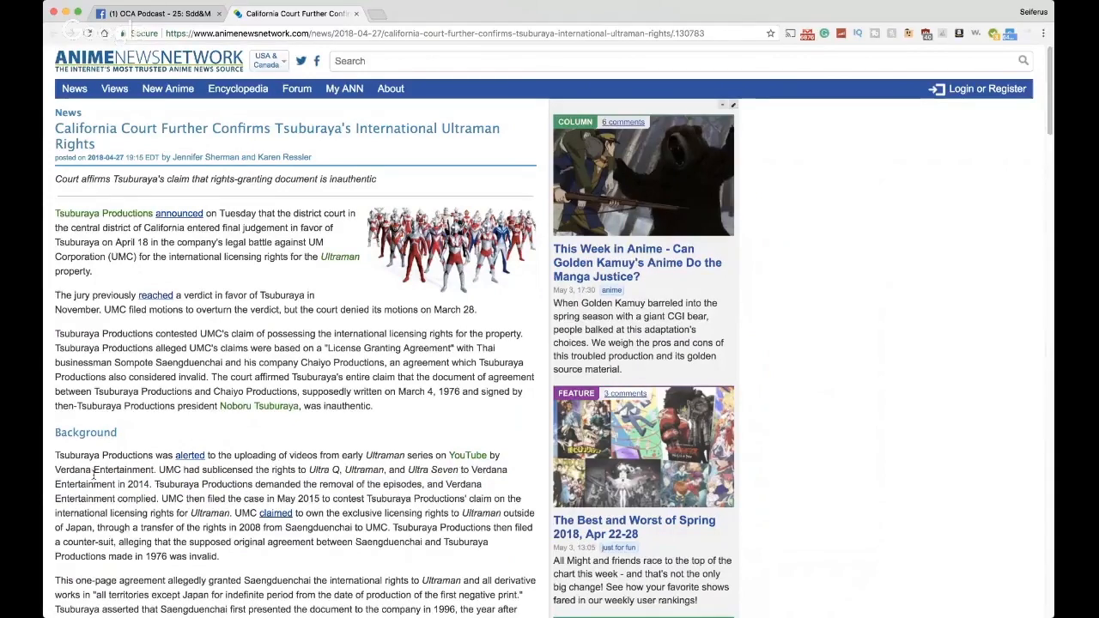
pyautogui.moveTo(347, 463)
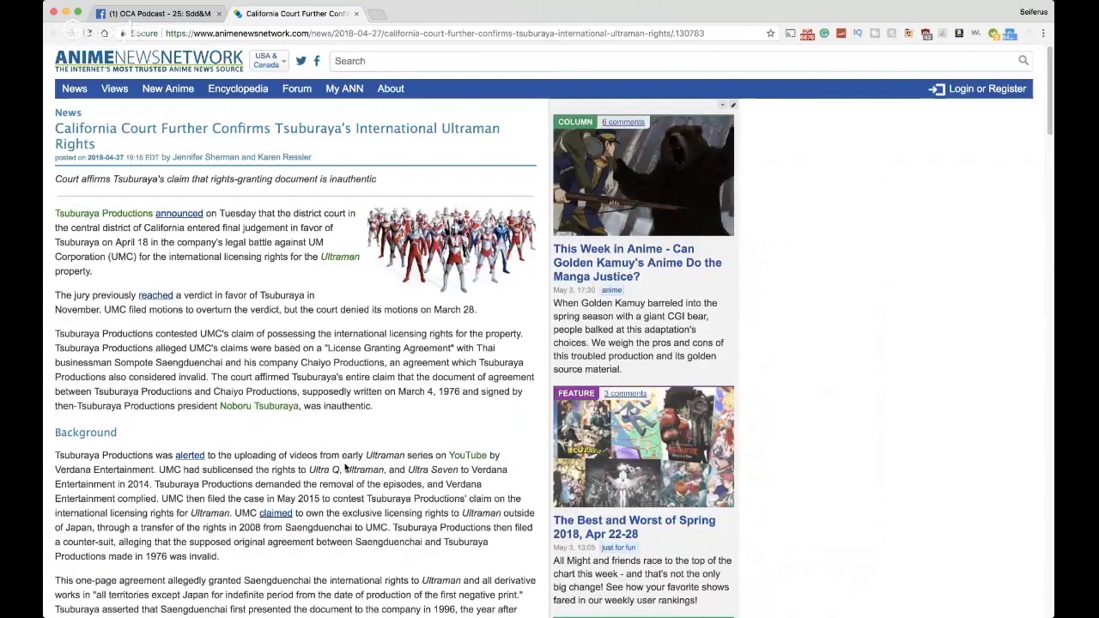
pyautogui.scroll(-3)
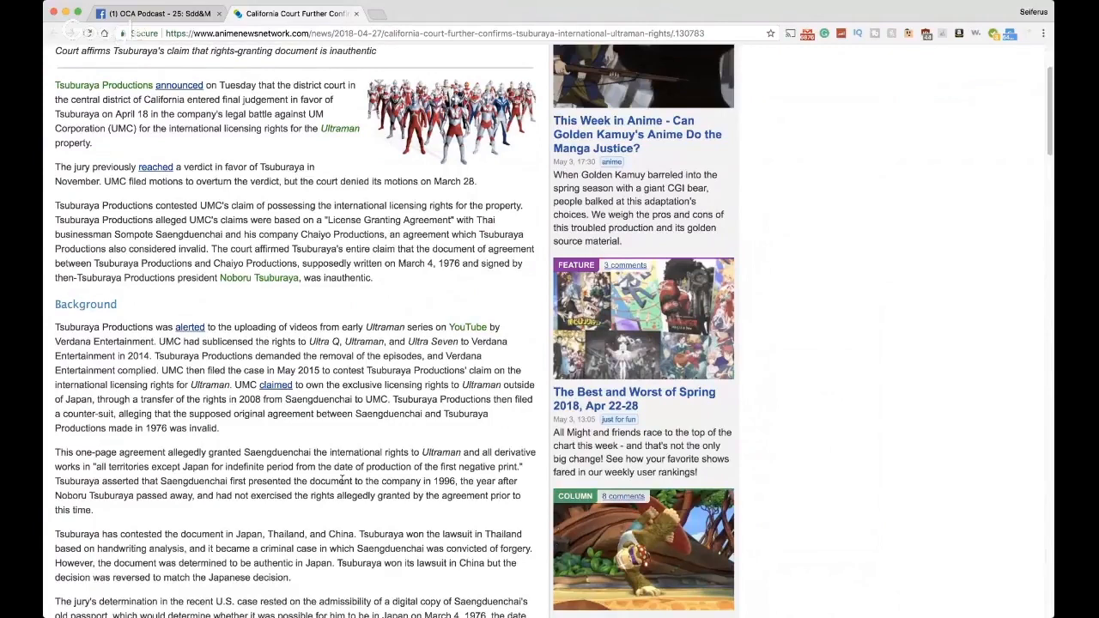
pyautogui.moveTo(525, 299)
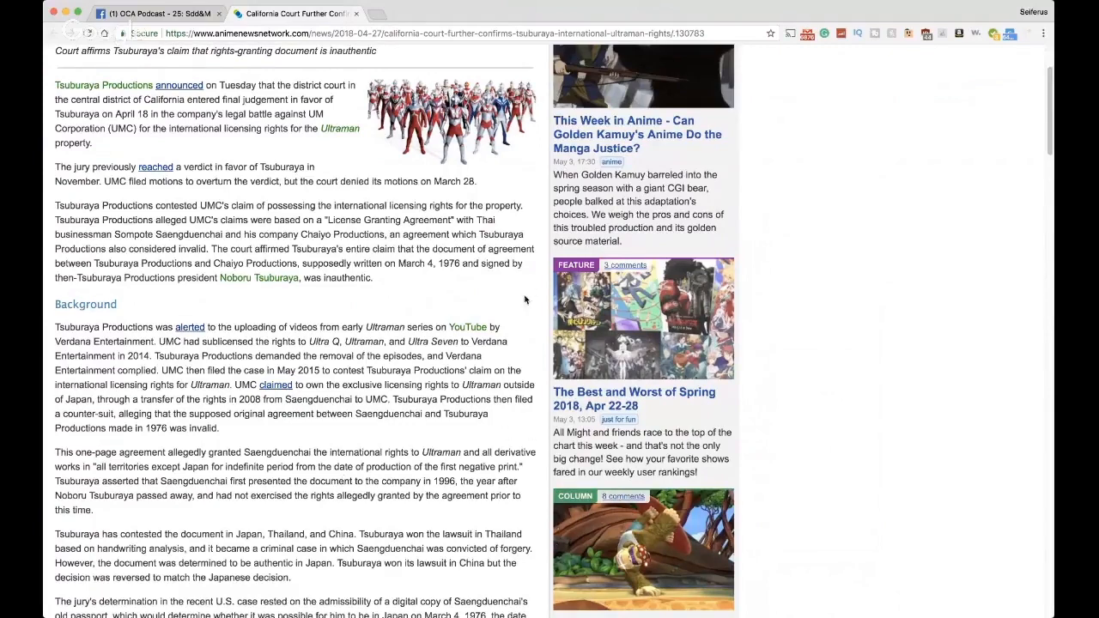
pyautogui.scroll(-3)
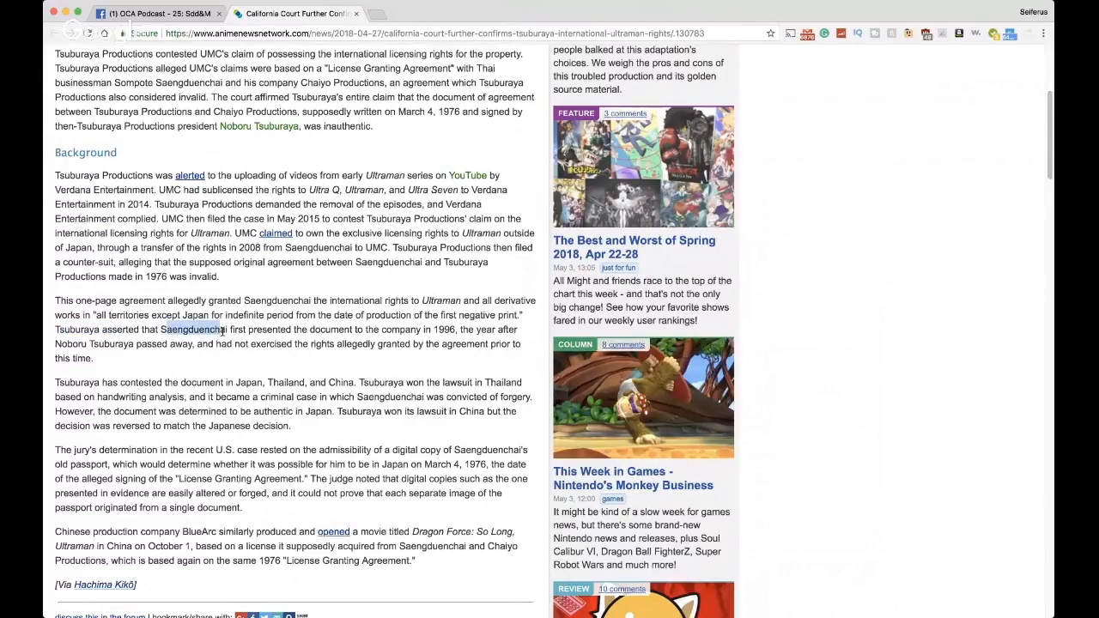
# Select the words 'the year after' in the Background paragraph
pyautogui.click(237, 321)
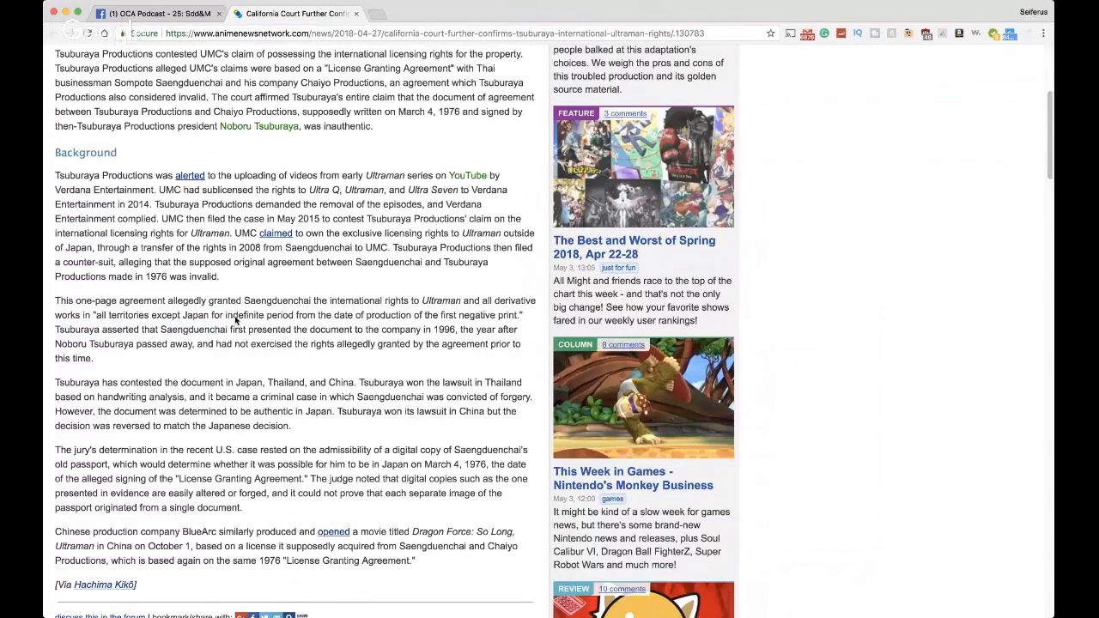
pyautogui.moveTo(402, 331)
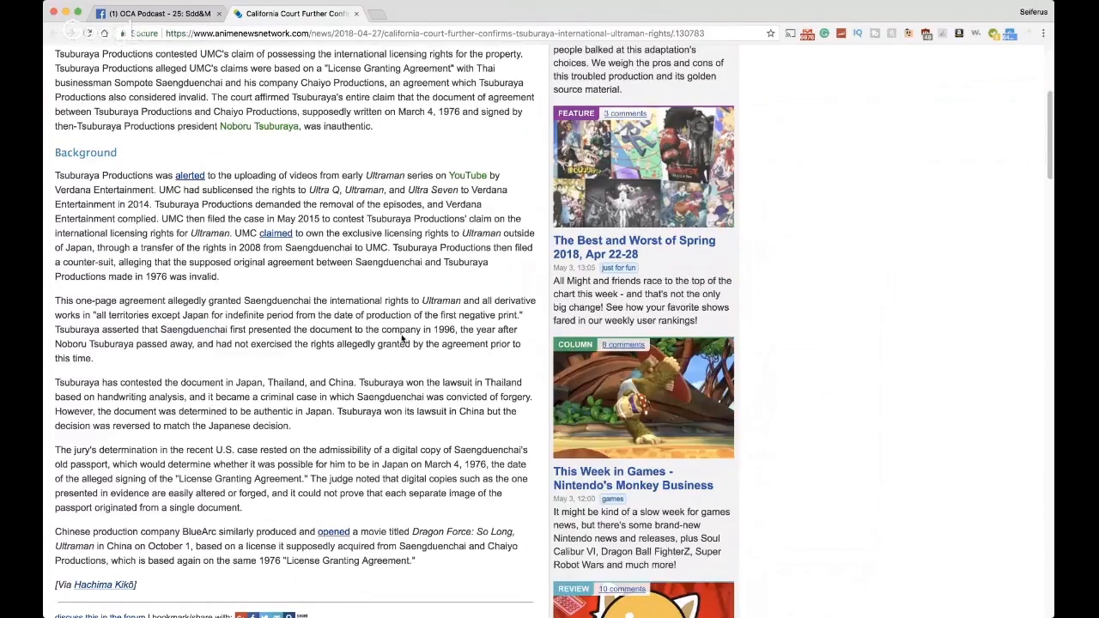
pyautogui.moveTo(455, 329); pyautogui.dragTo(484, 329)
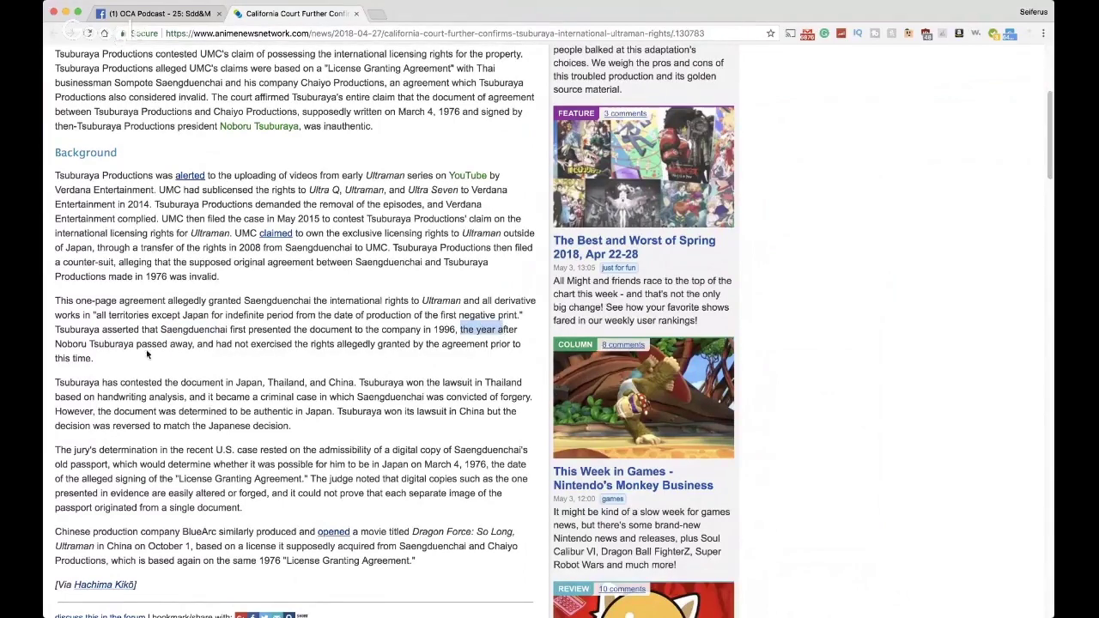
pyautogui.moveTo(277, 368)
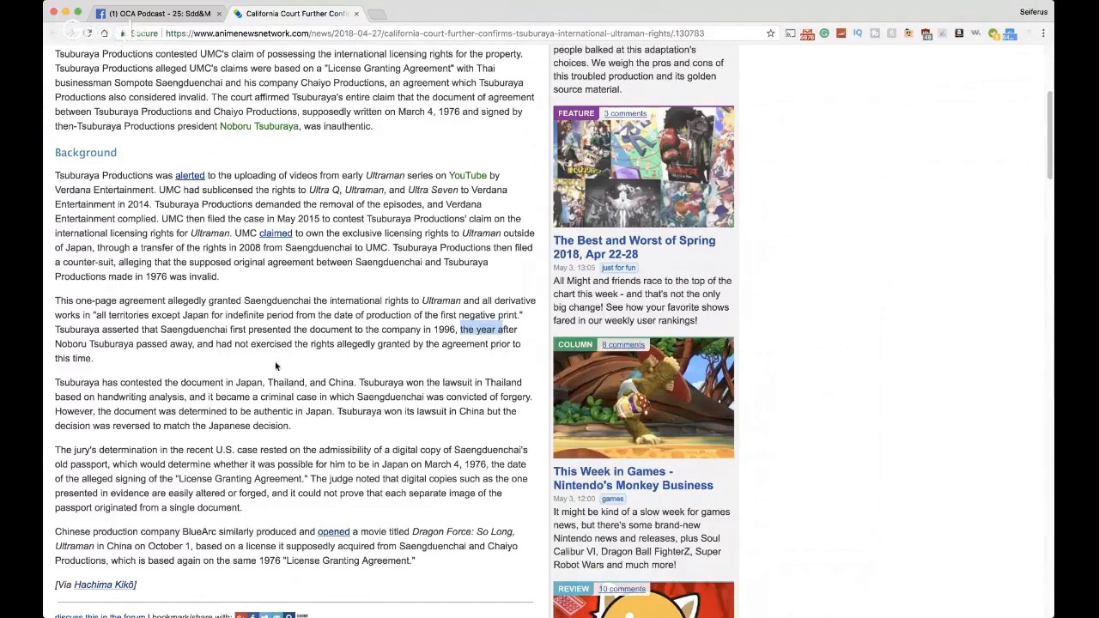
pyautogui.scroll(-3)
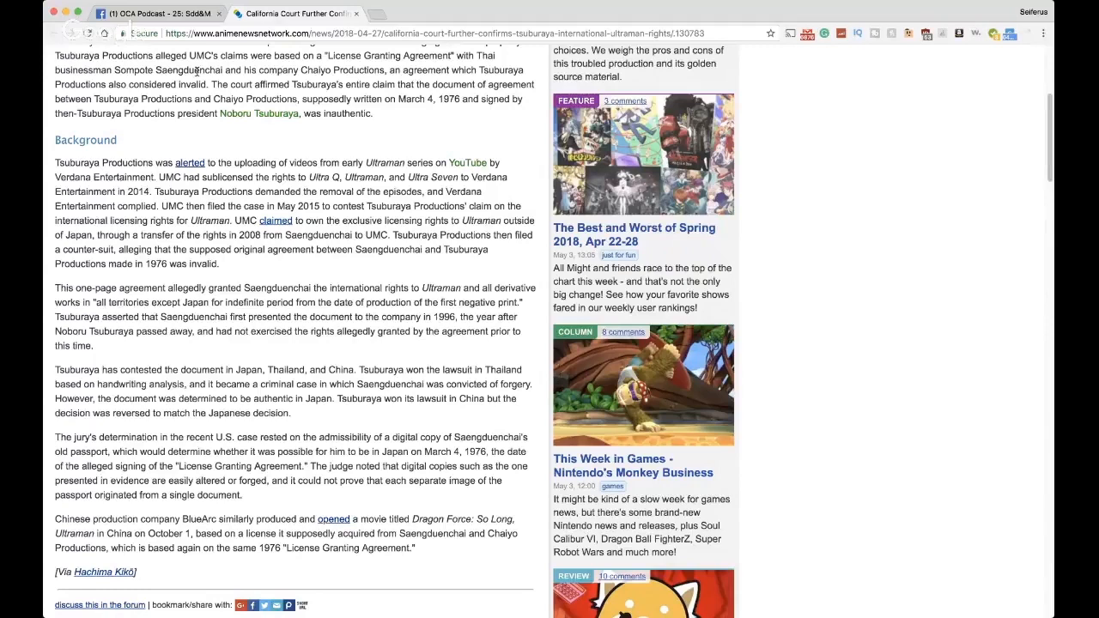
pyautogui.moveTo(382, 287)
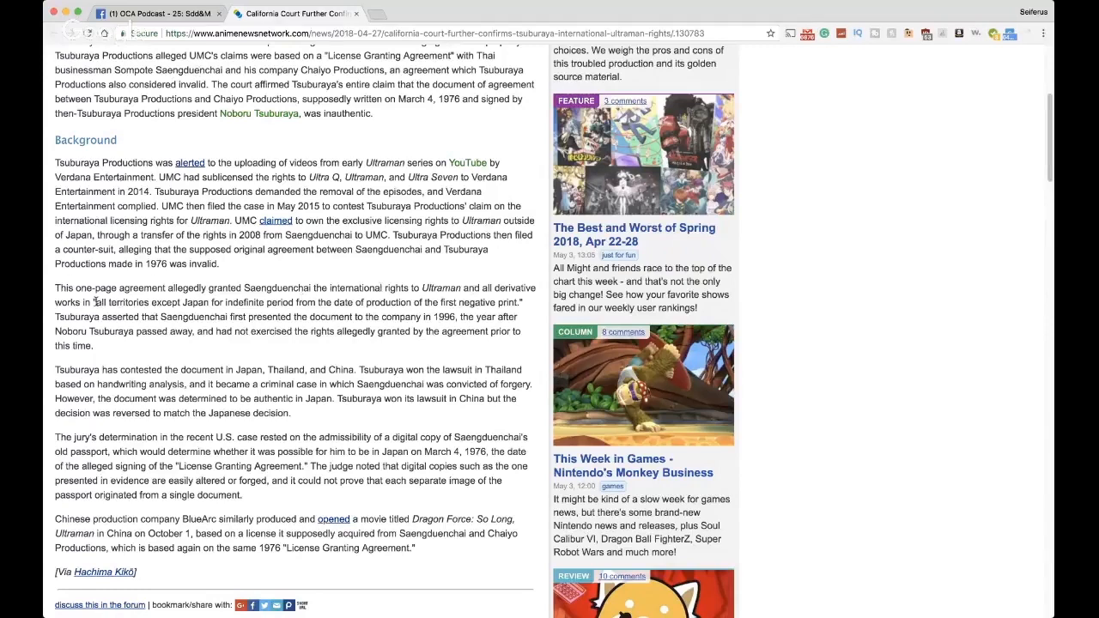
pyautogui.moveTo(96, 302); pyautogui.dragTo(249, 302)
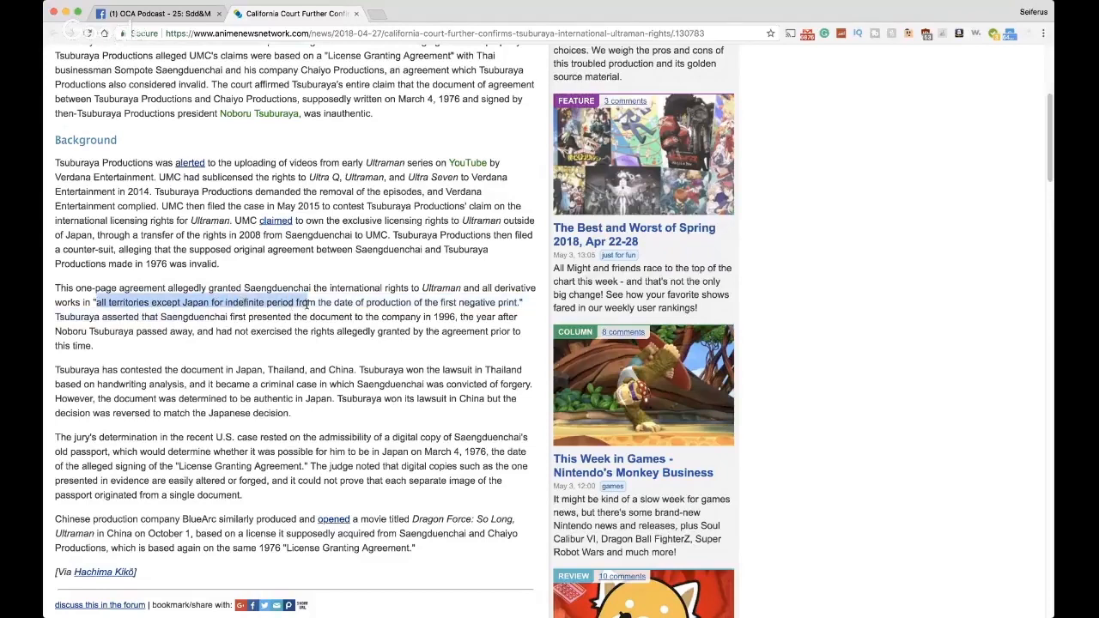
pyautogui.moveTo(306, 302); pyautogui.dragTo(455, 302)
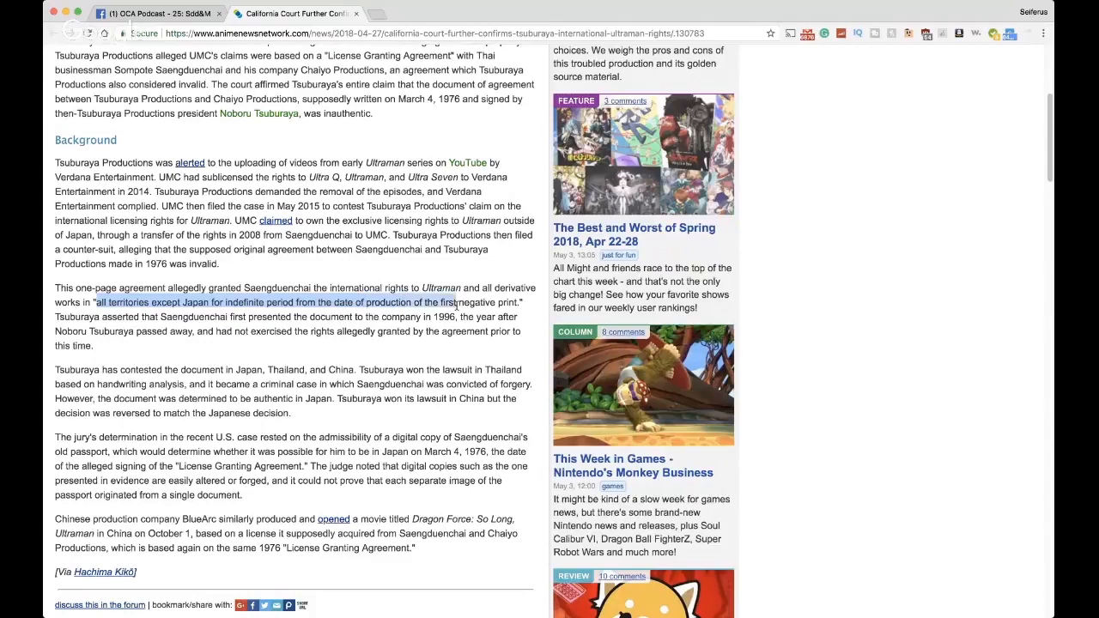
pyautogui.click(525, 302)
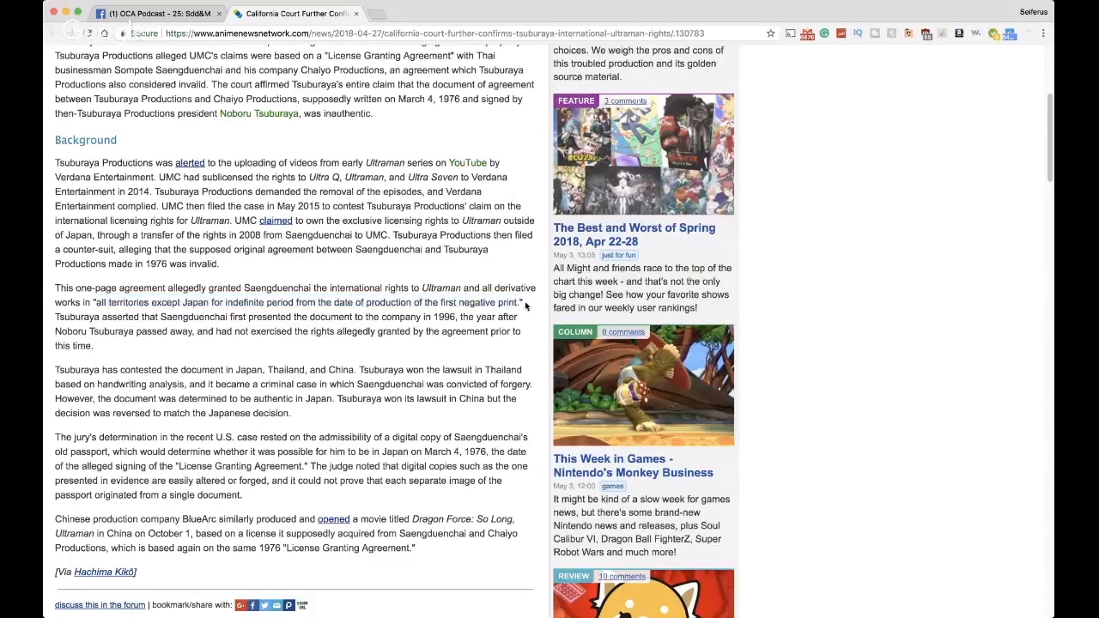
pyautogui.moveTo(381, 312)
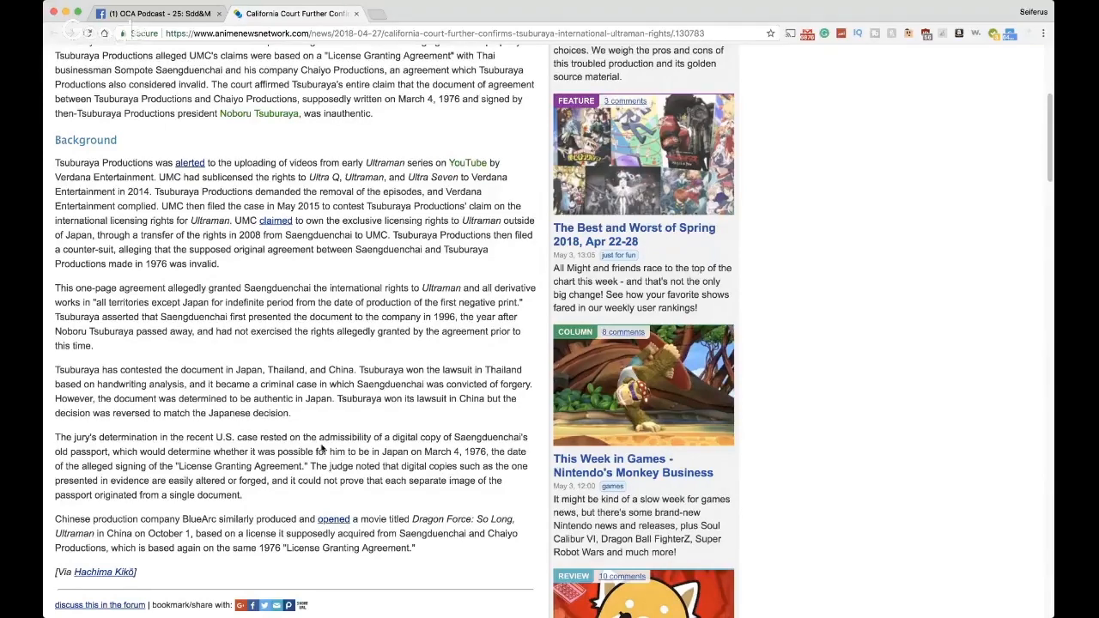
pyautogui.moveTo(415, 384); pyautogui.dragTo(529, 385)
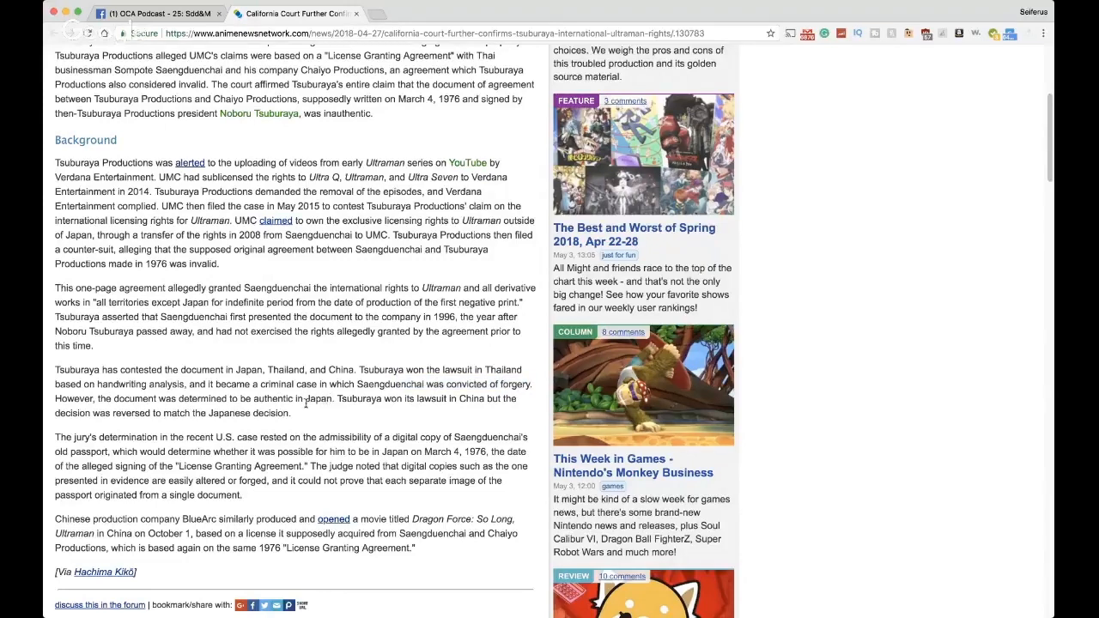
# Scroll to the article's closing lines, then back up to the headline and opening paragraphs
pyautogui.scroll(-3)
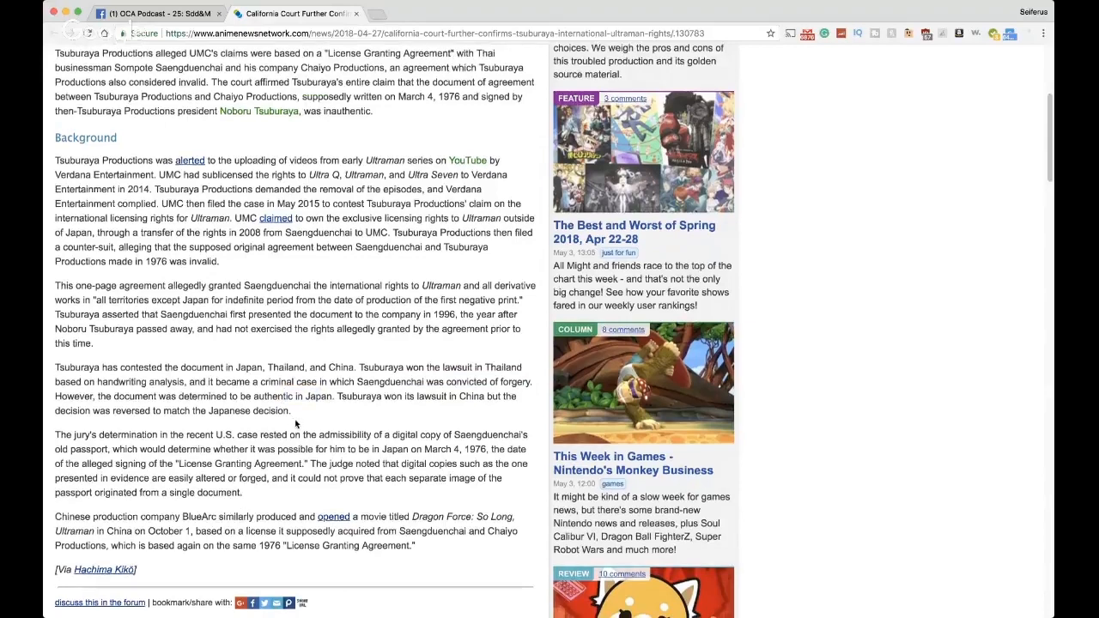
pyautogui.scroll(-3)
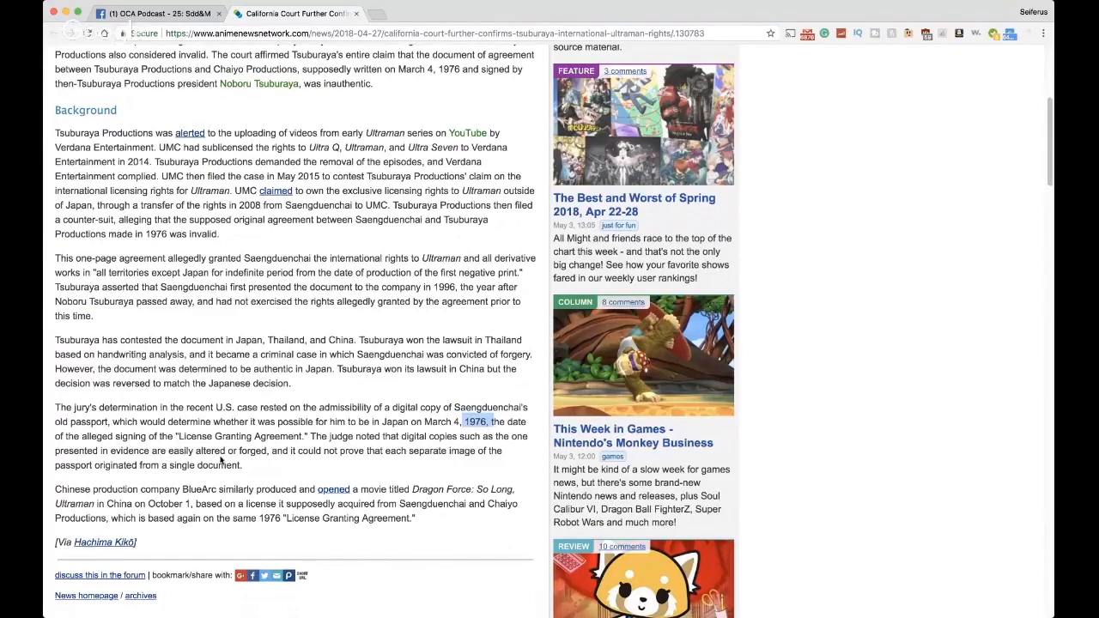
pyautogui.moveTo(378, 450)
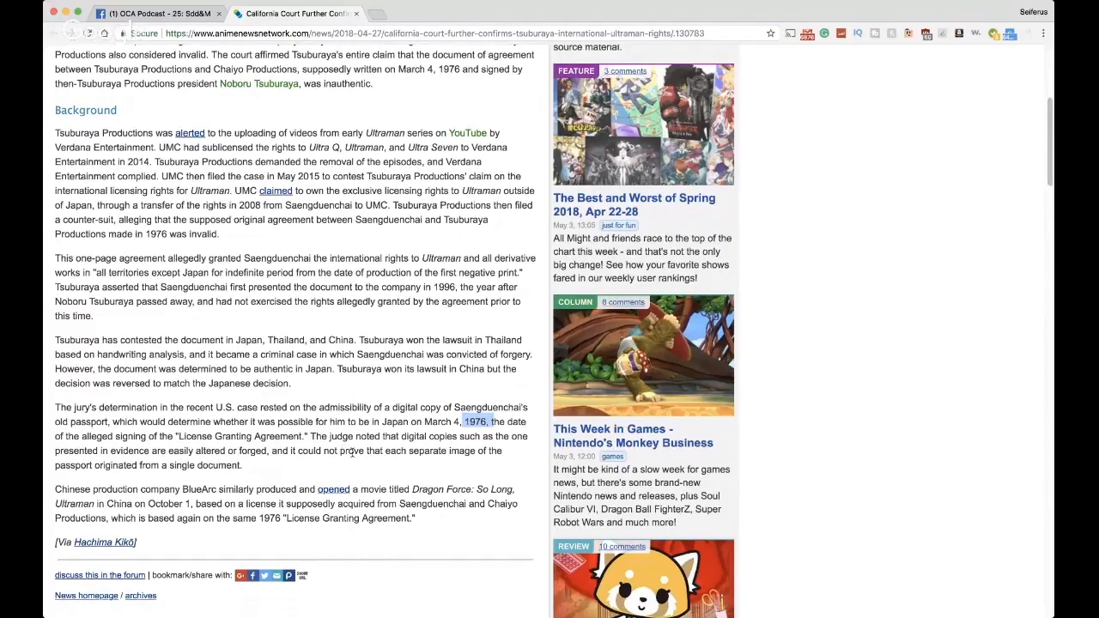
pyautogui.moveTo(385, 450)
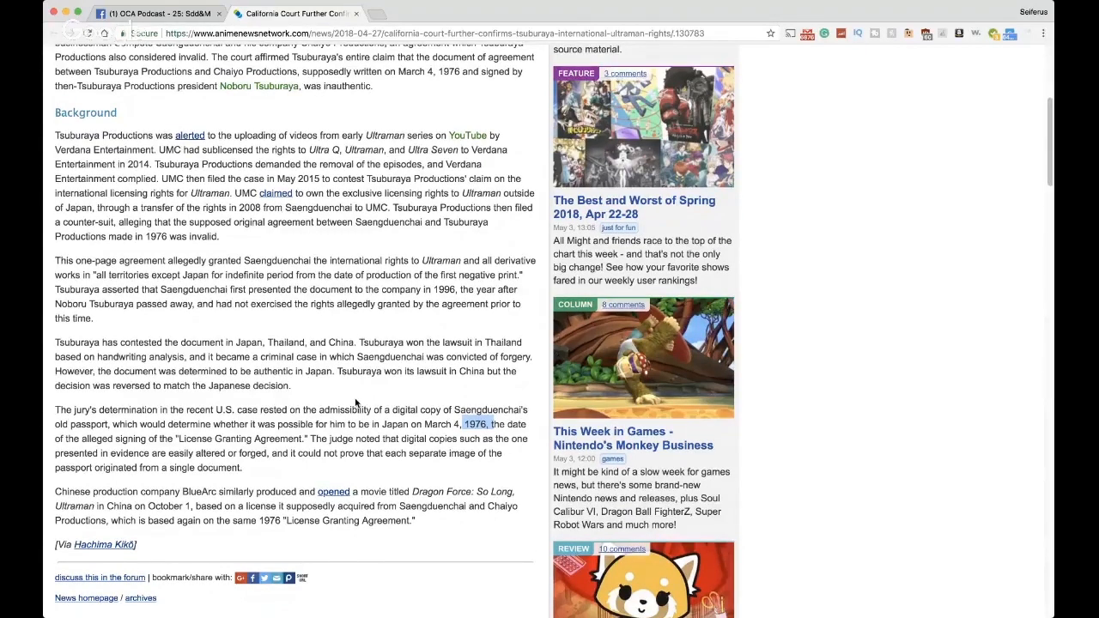
pyautogui.scroll(3)
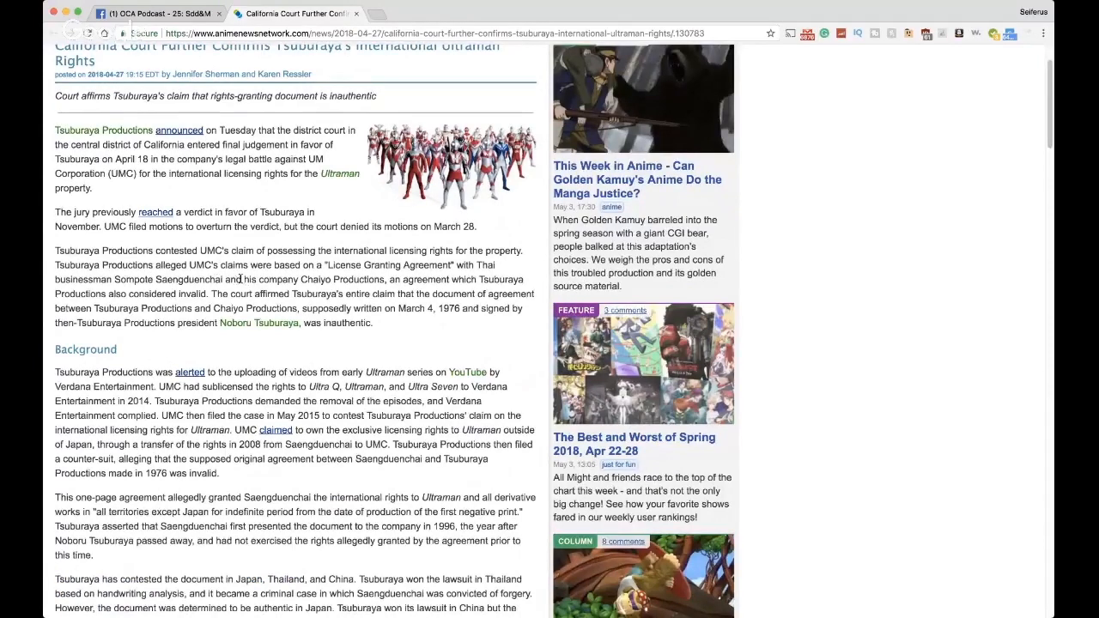
pyautogui.moveTo(302, 261)
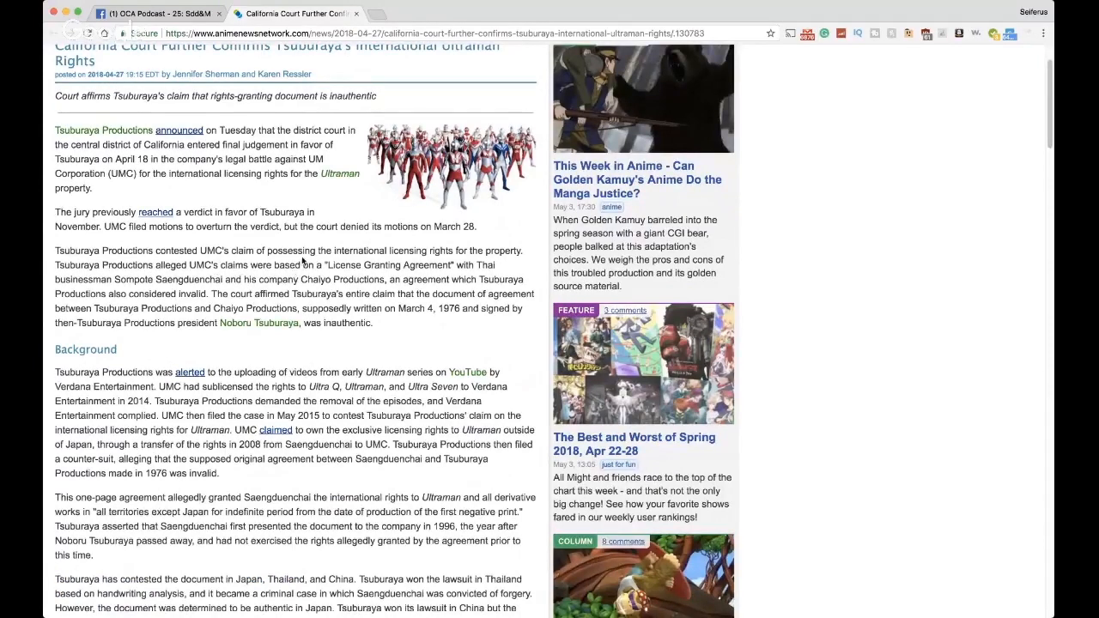